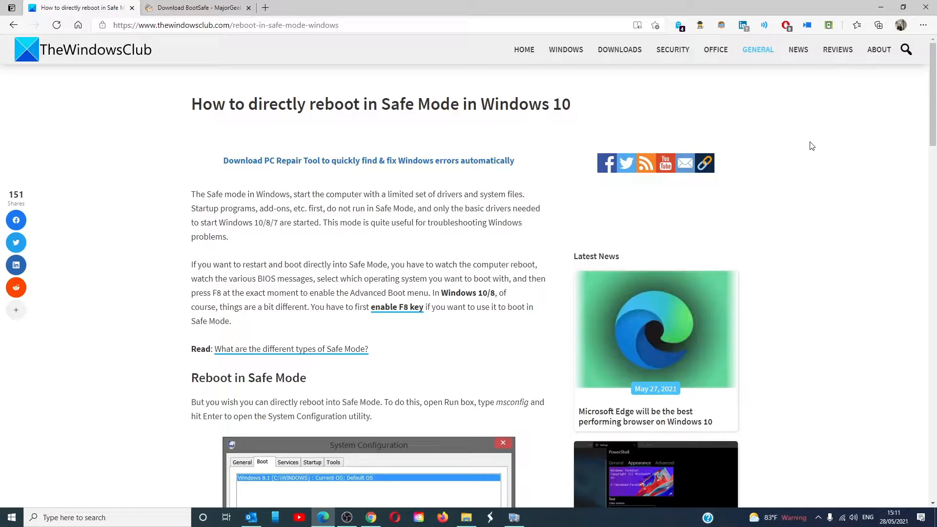
mouse_move(790, 144)
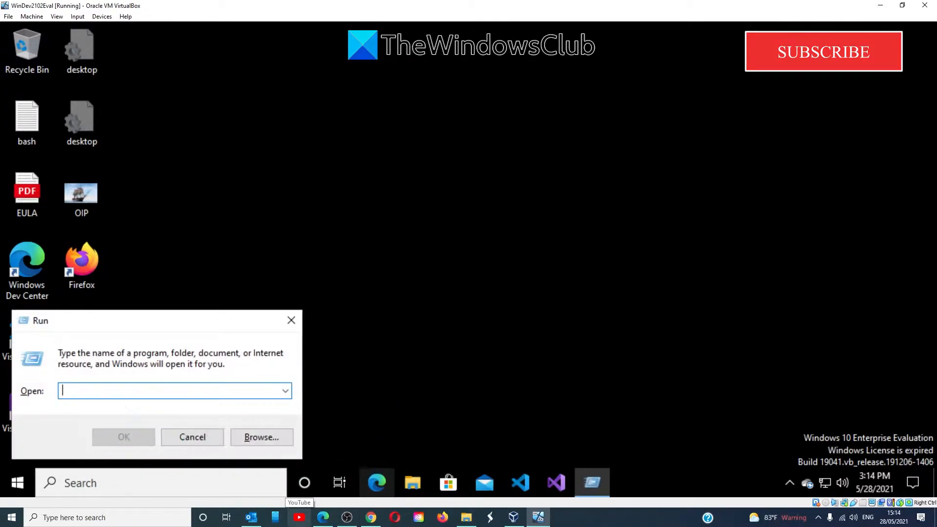
- Run 'msconfig' from the Run box to bring up System Configuration
text(msco)
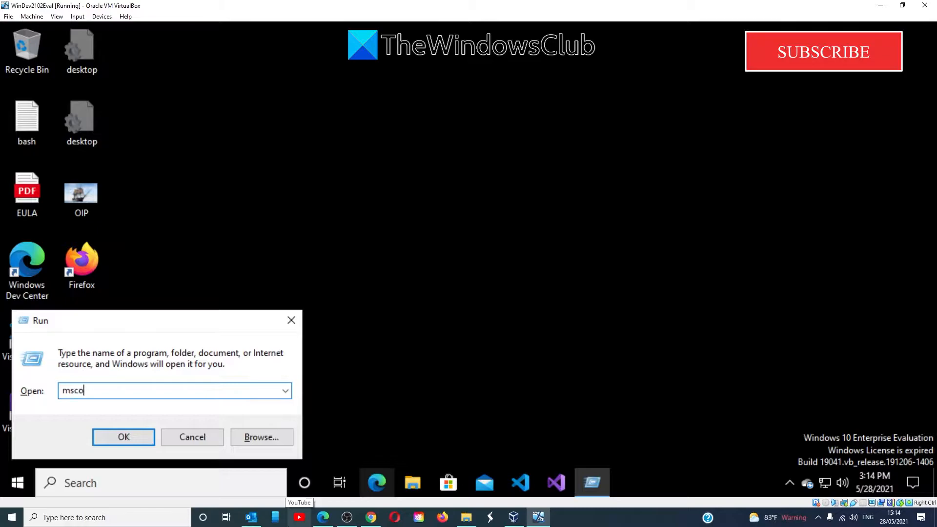
text(nfig)
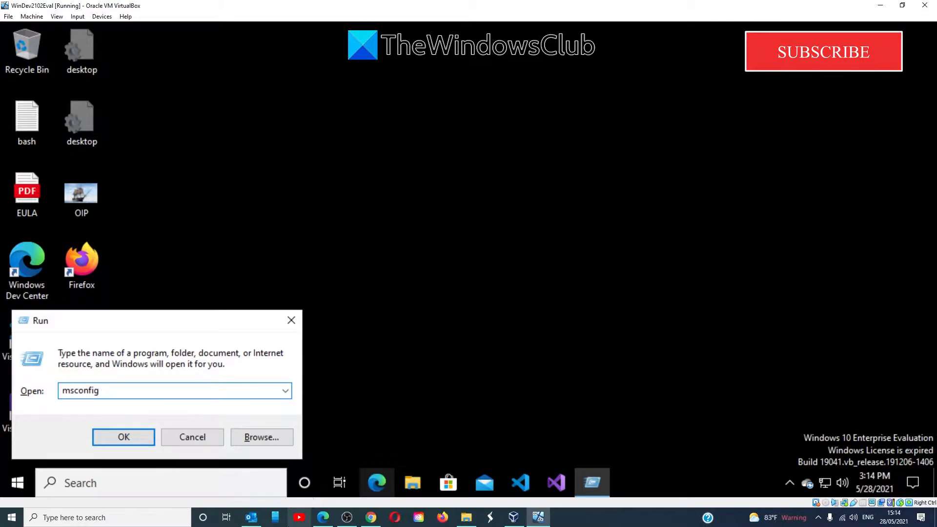
click(123, 437)
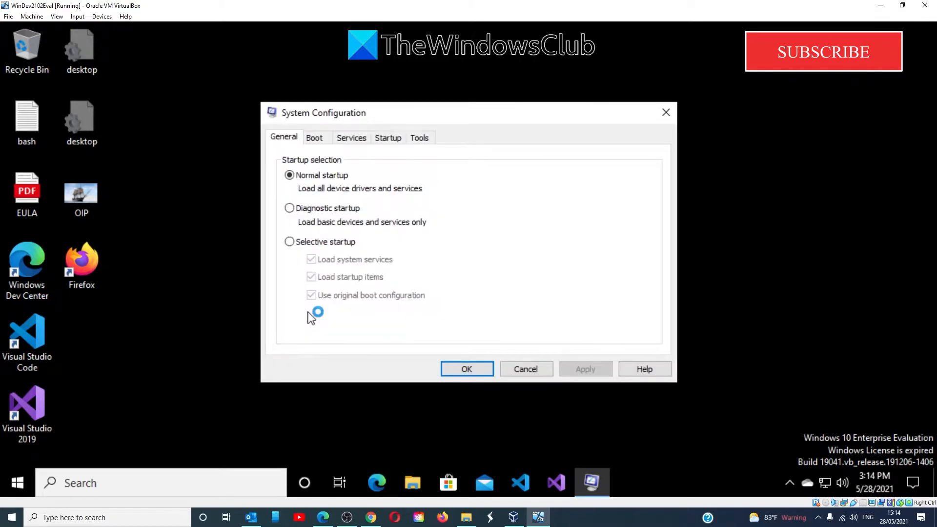
- Enable Safe boot (Minimal) on the Boot tab, apply it and confirm with OK
click(313, 137)
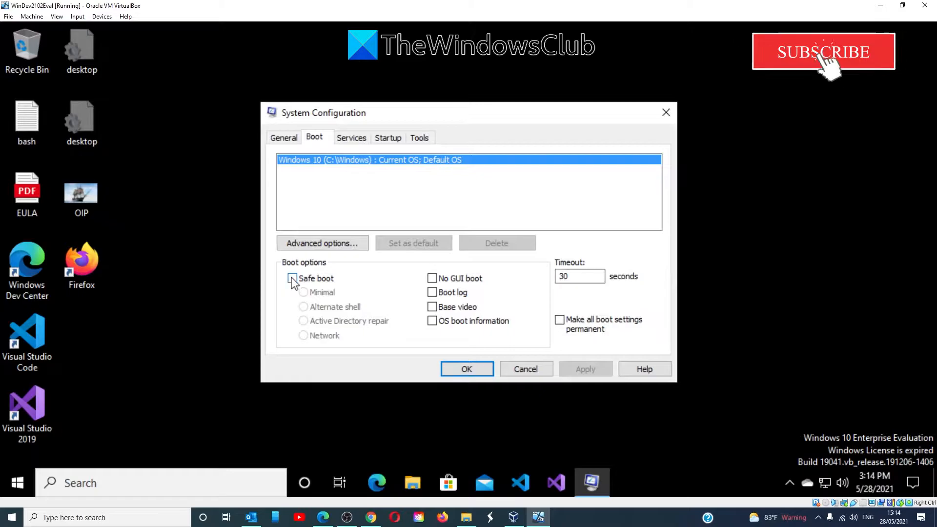
click(293, 279)
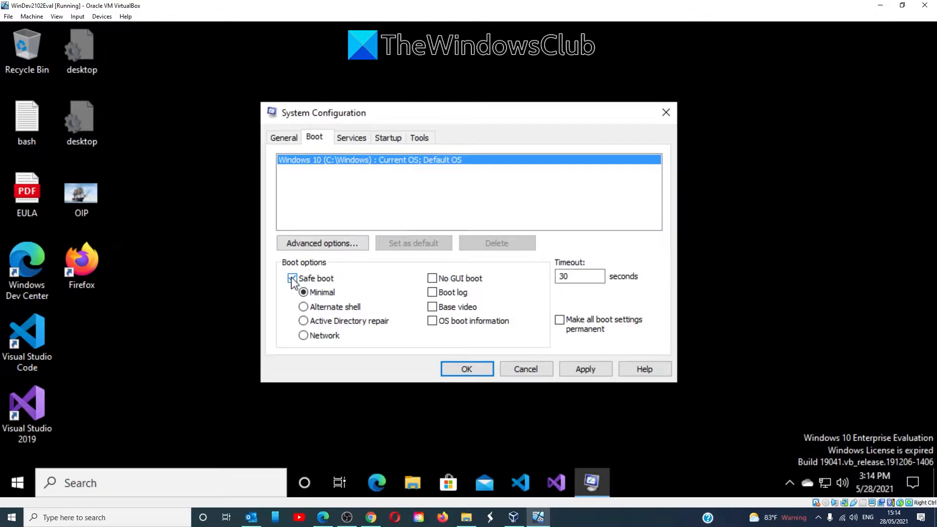
click(292, 278)
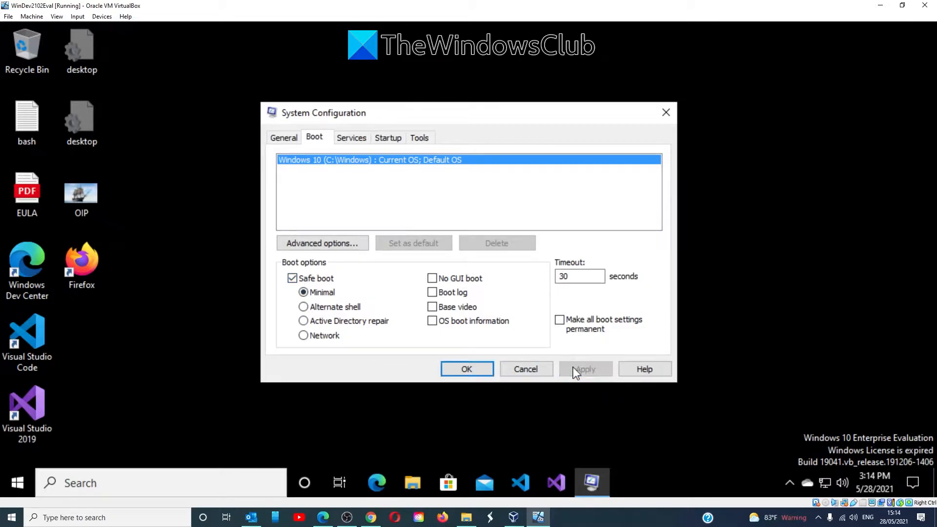
mouse_move(466, 369)
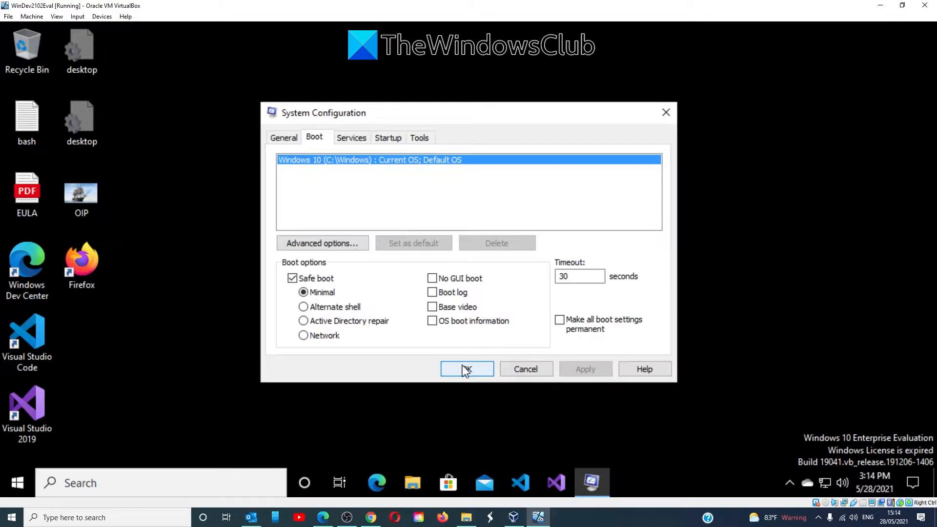
click(467, 369)
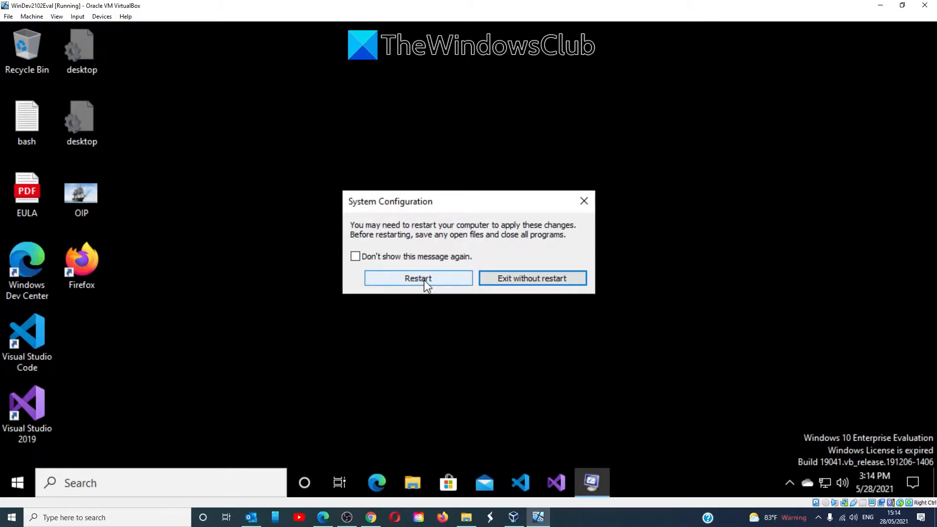
click(418, 278)
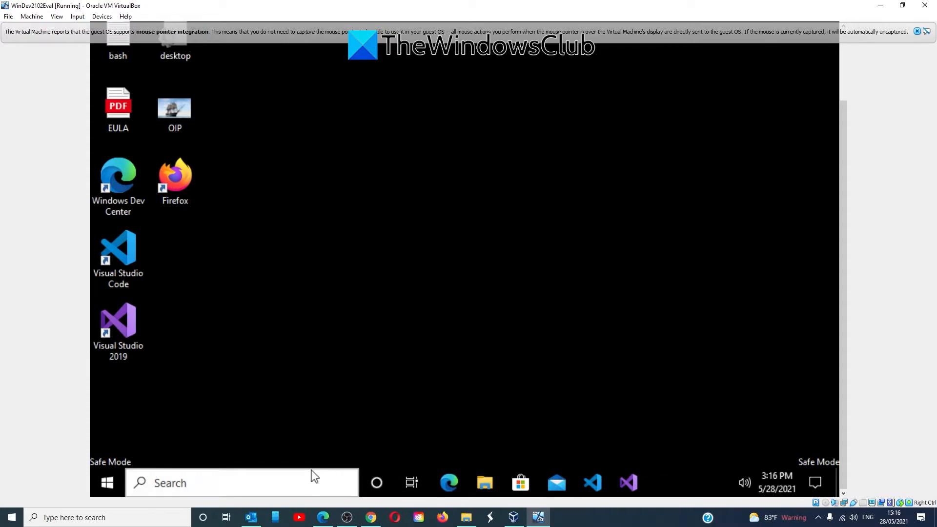
- Reopen System Configuration via search, untick Safe boot, and restart Windows
text(msconfi)
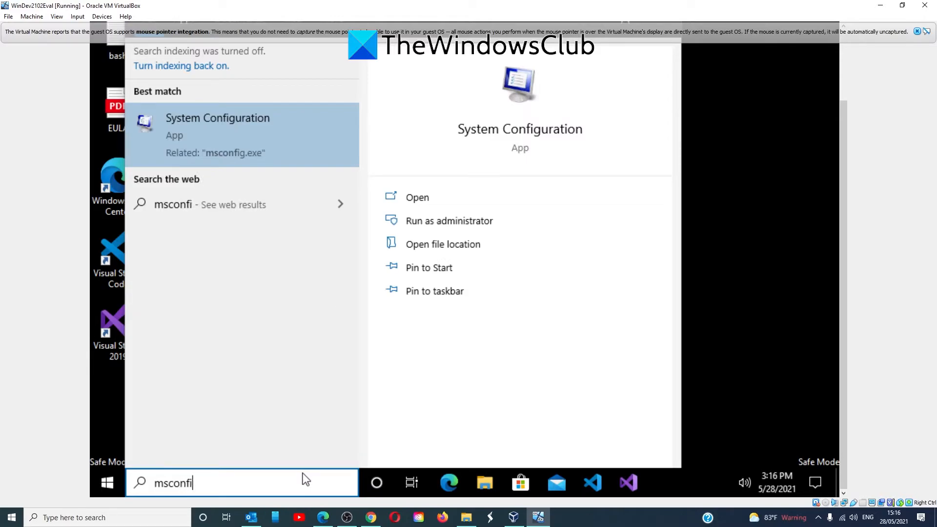
click(417, 197)
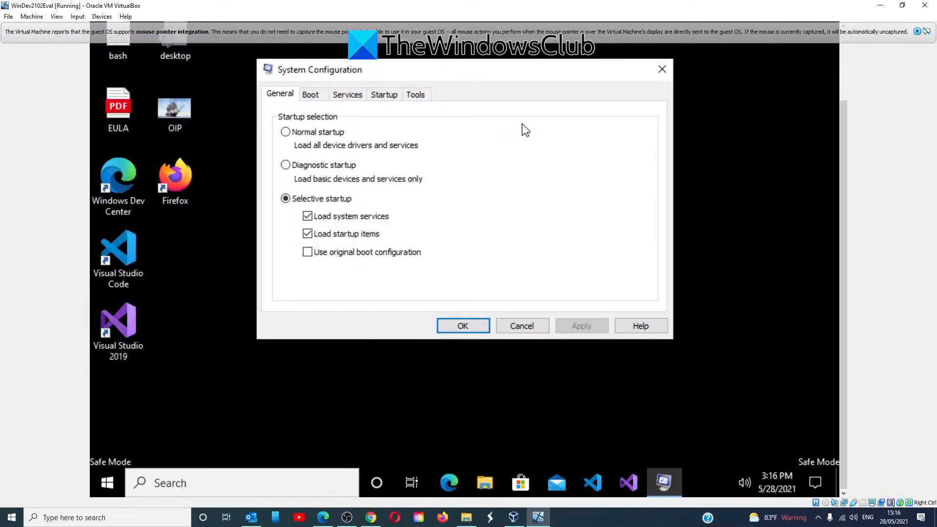
click(310, 94)
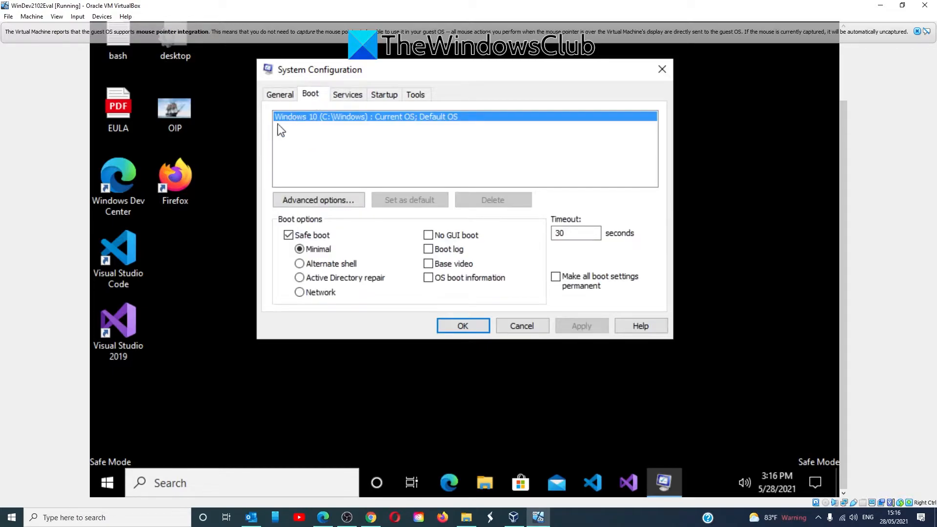
click(289, 235)
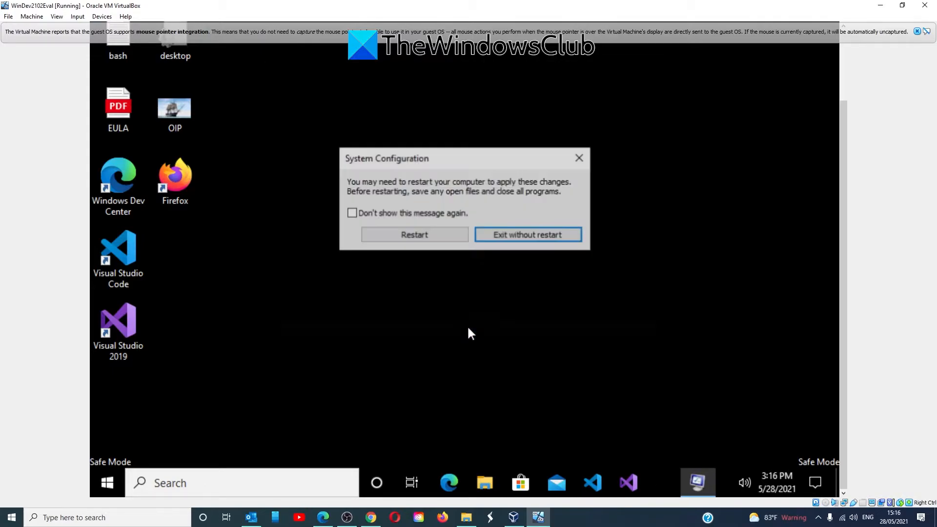
mouse_move(445, 245)
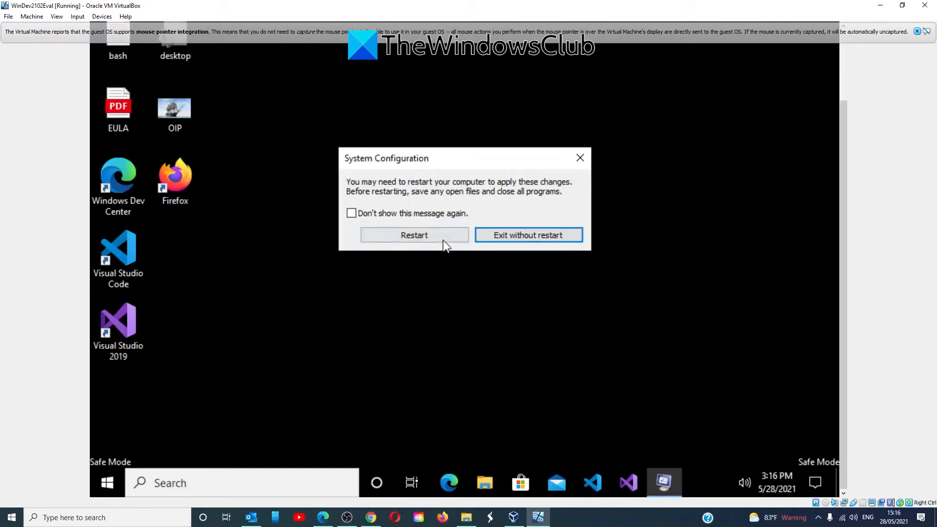
click(413, 234)
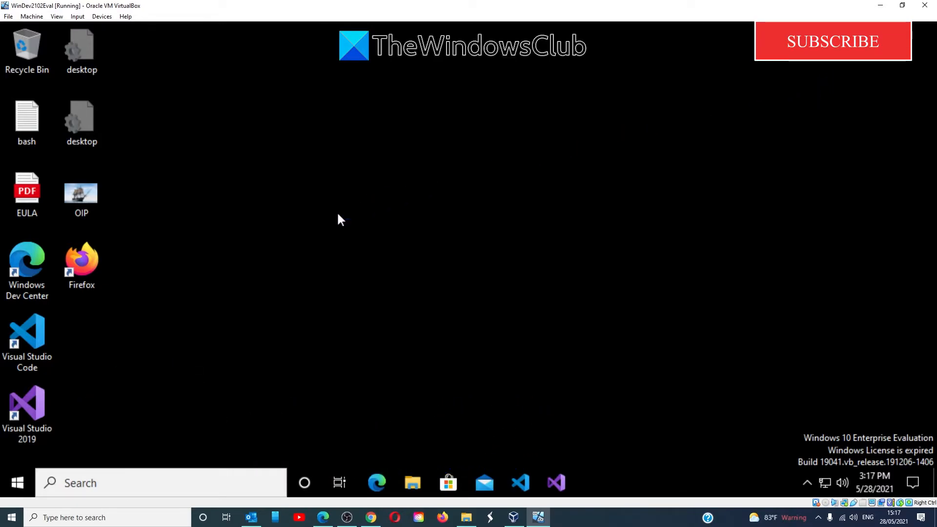
- Choose New > Shortcut from the desktop context menu to start the Create Shortcut wizard
right_click(339, 218)
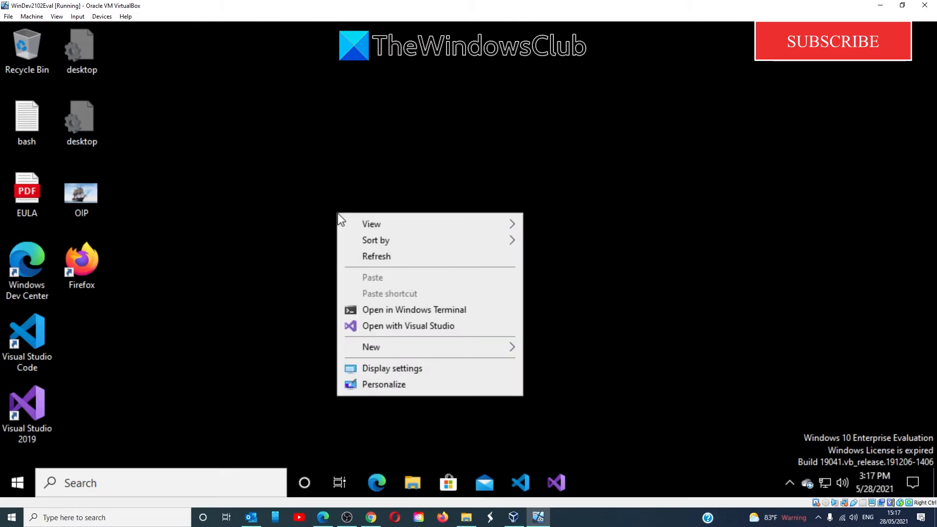
mouse_move(368, 345)
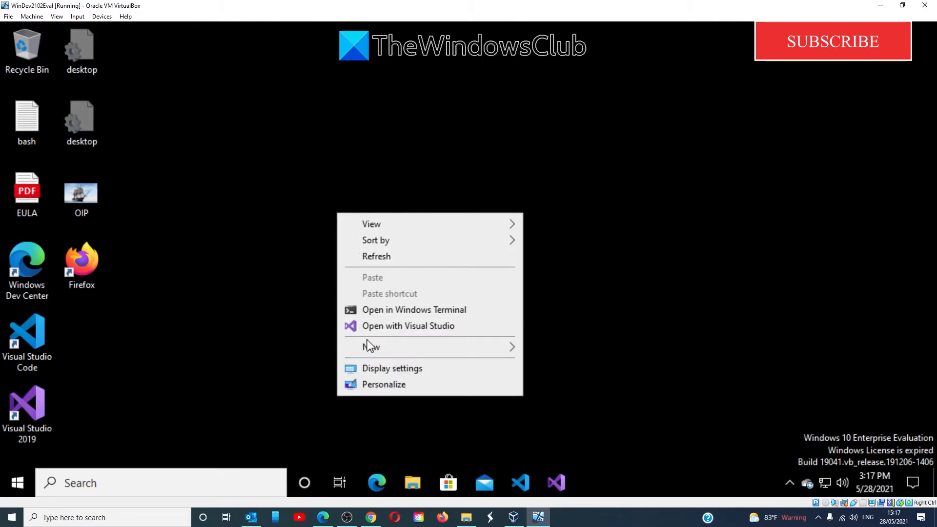
click(370, 347)
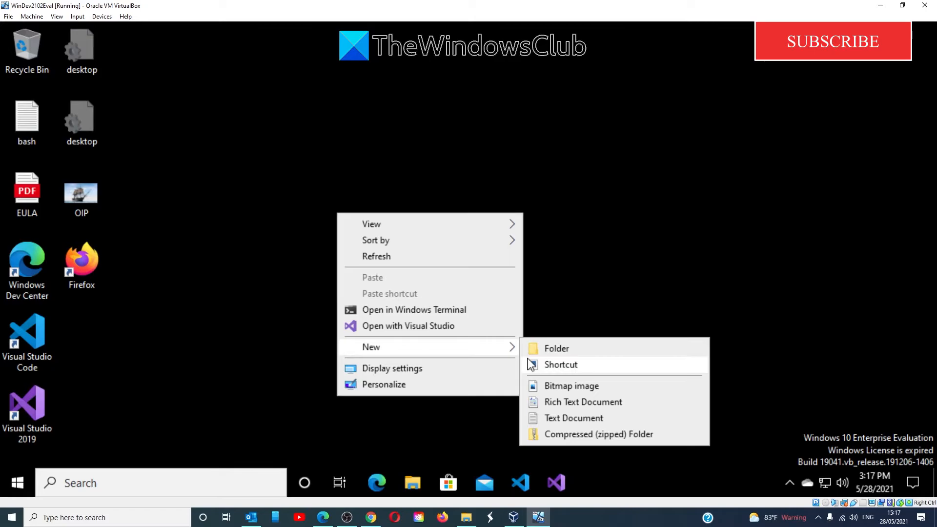
click(559, 365)
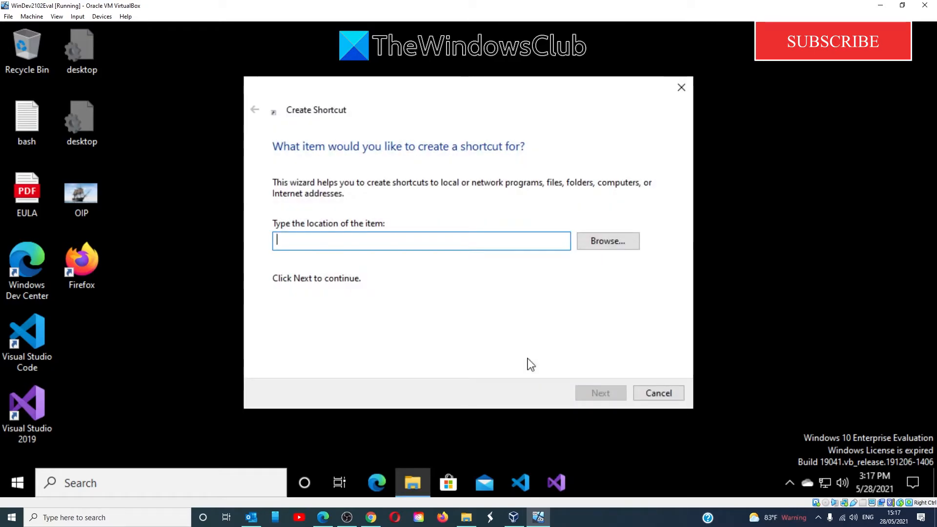
mouse_move(908, 77)
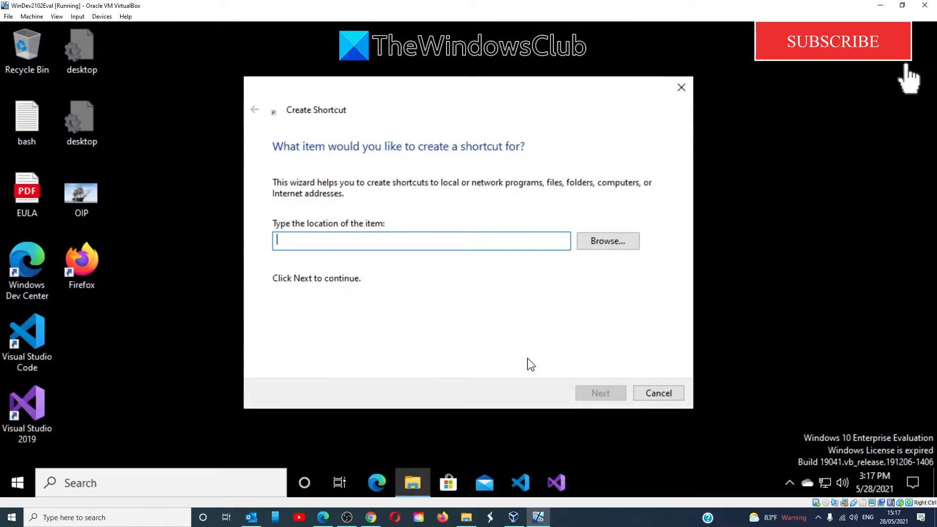
- Create shortcut 'restart' targeting c:\windows\system32\msconfig.exe -2
text(c)
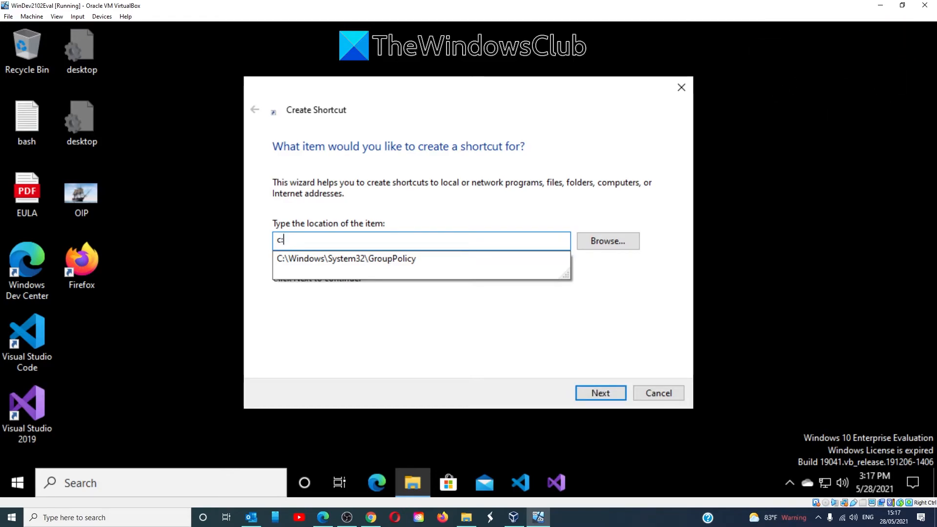
text(\w)
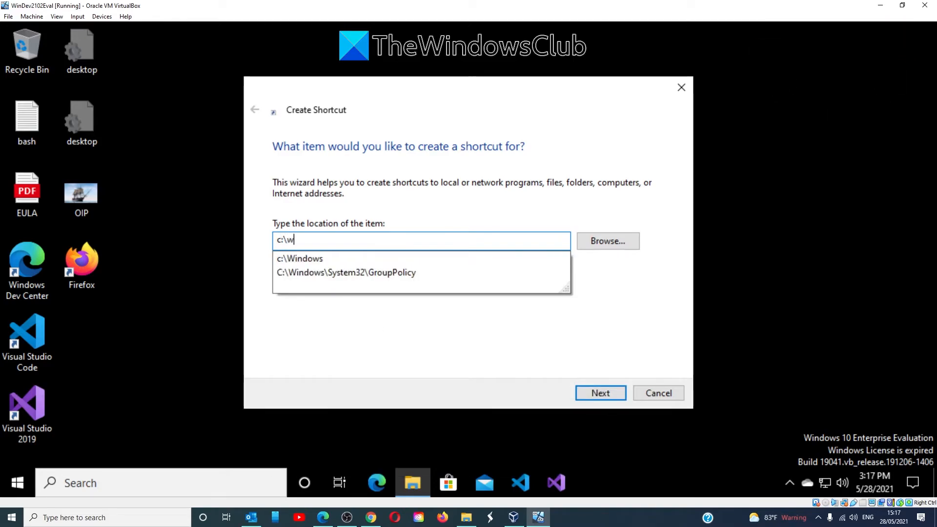
text(indows)
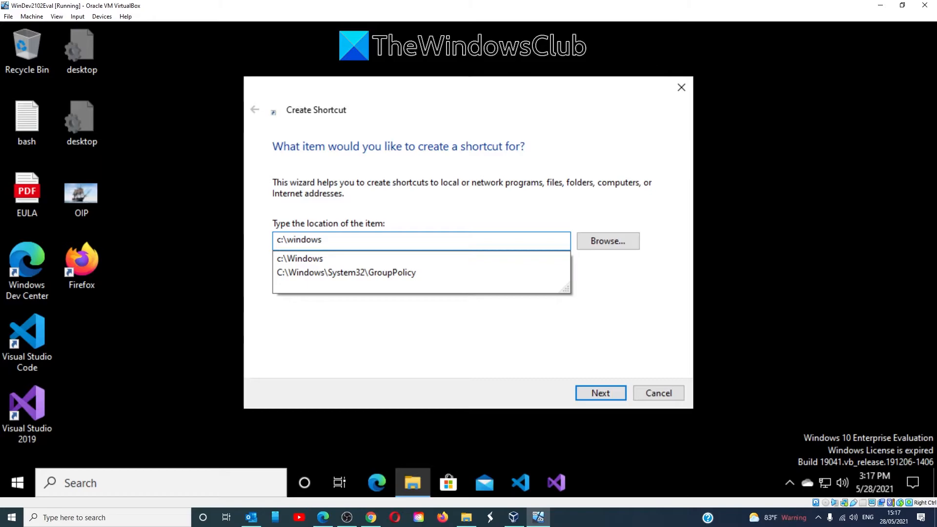
text(\)
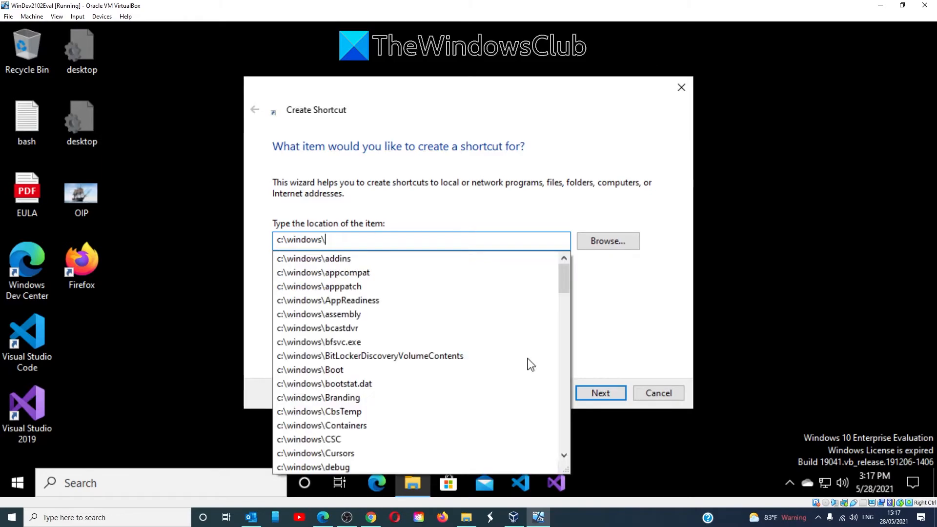
text(system)
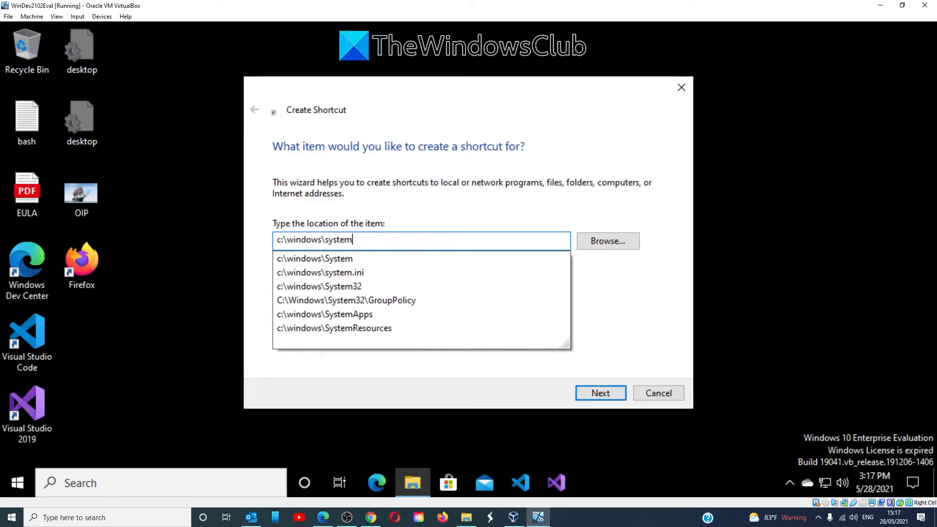
text(32\)
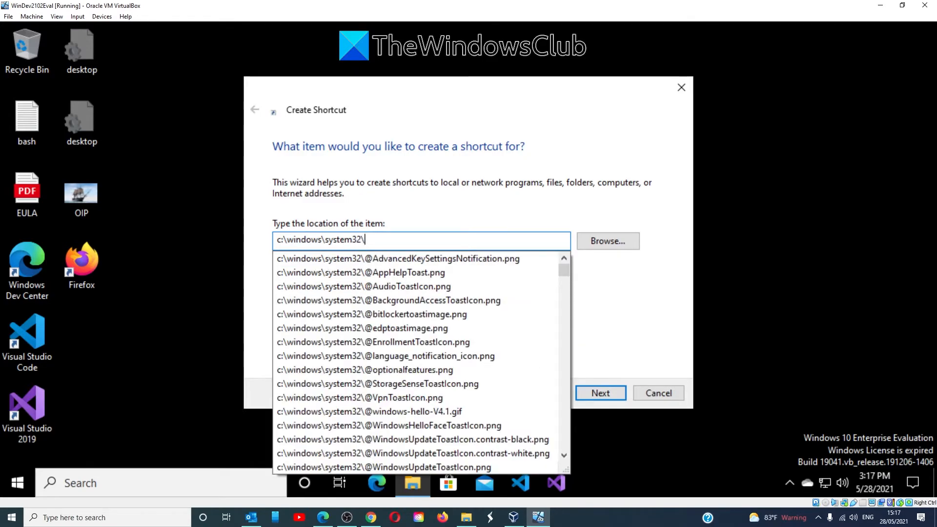
text(msc)
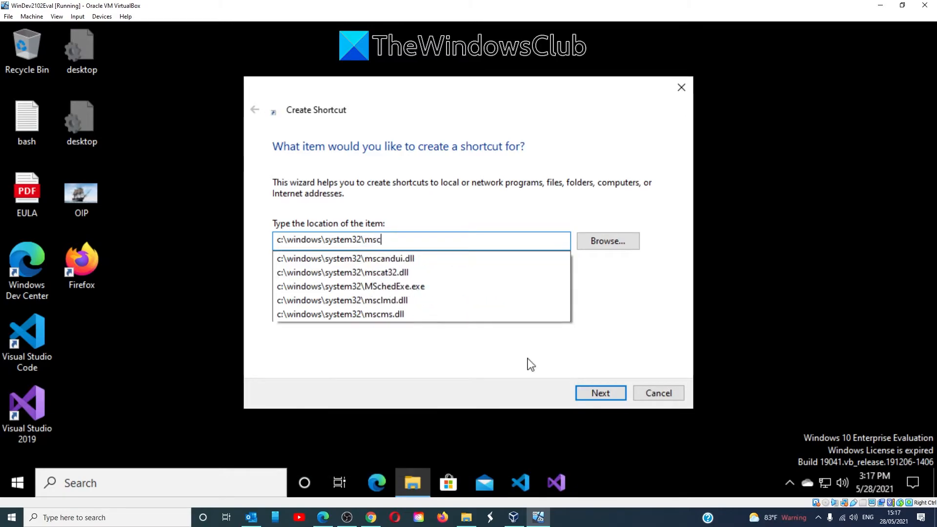
text(on)
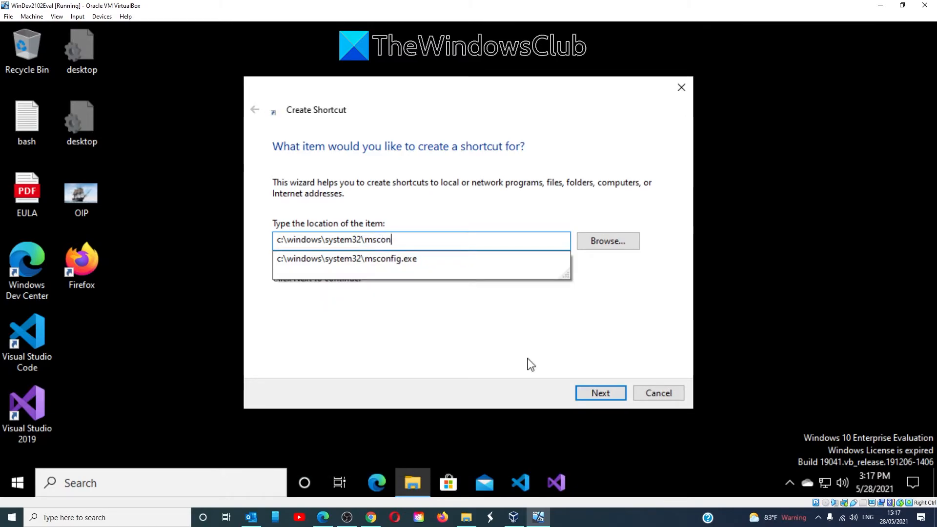
text(fi)
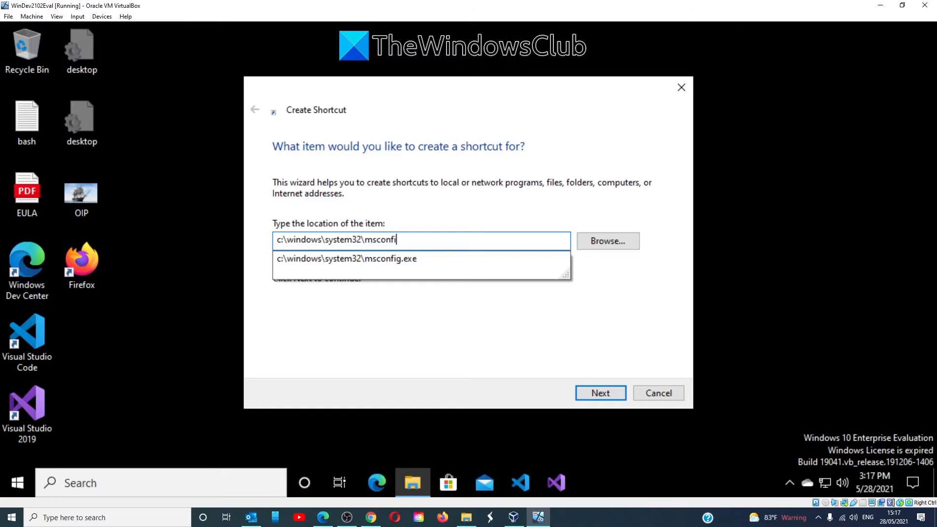
text(g.exe -2)
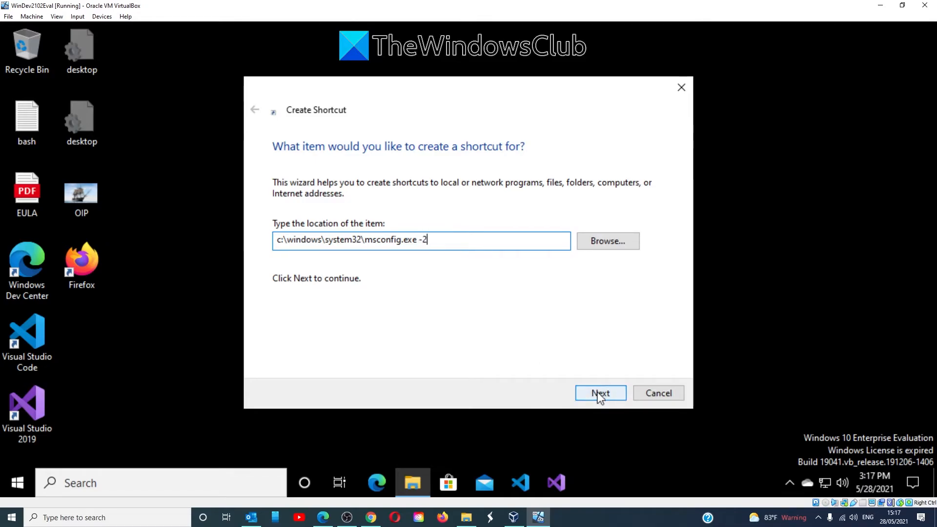
click(599, 392)
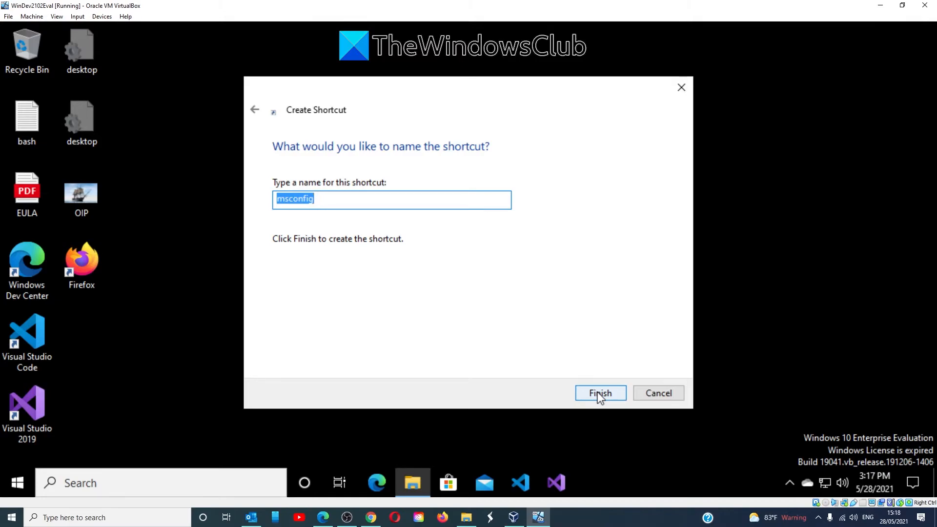
text(restart)
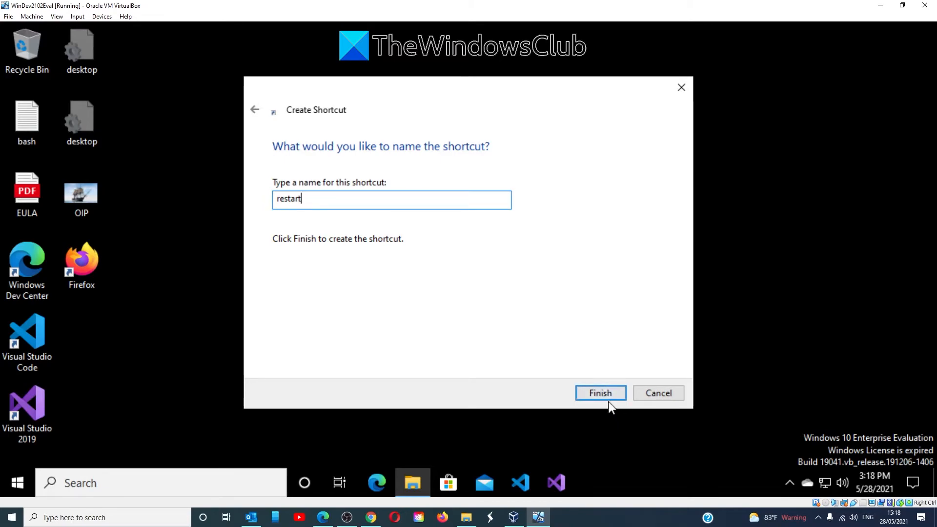
click(599, 392)
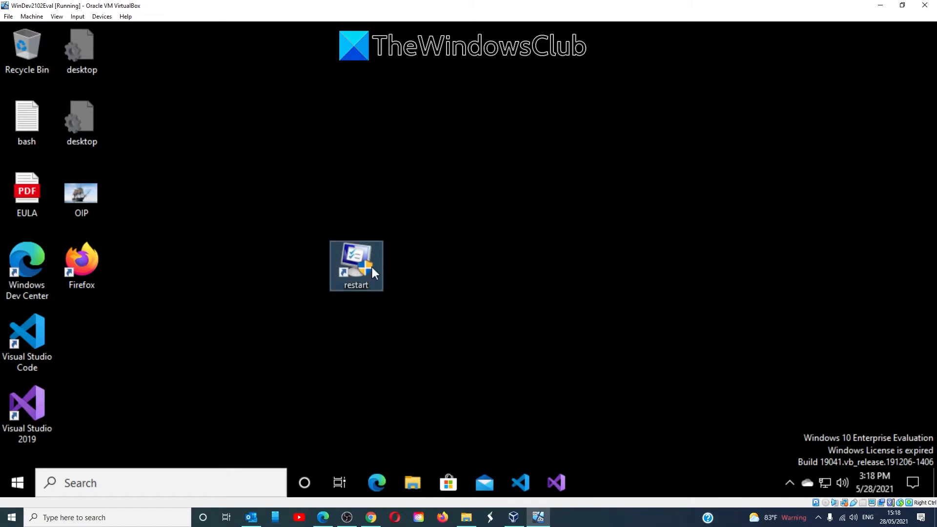
- Move the restart shortcut beside Visual Studio Code and launch it
drag(356, 266, 82, 336)
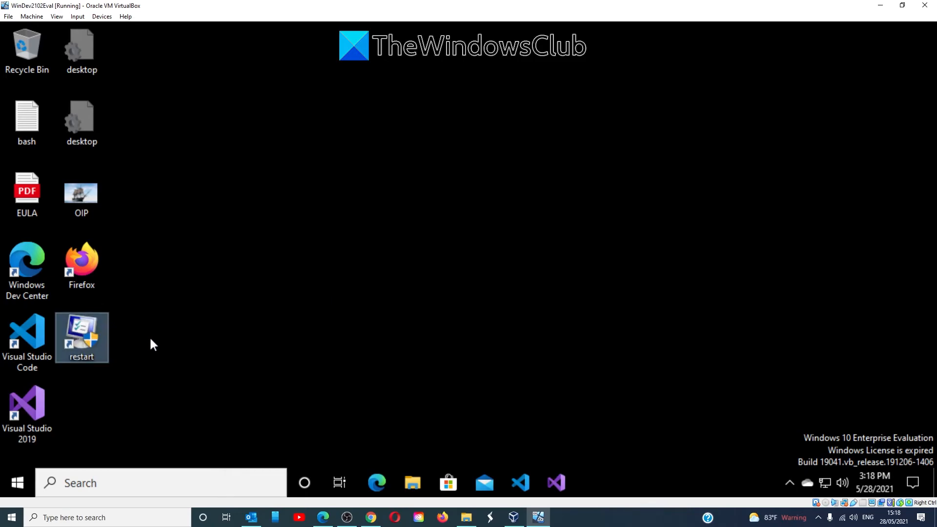
mouse_move(87, 331)
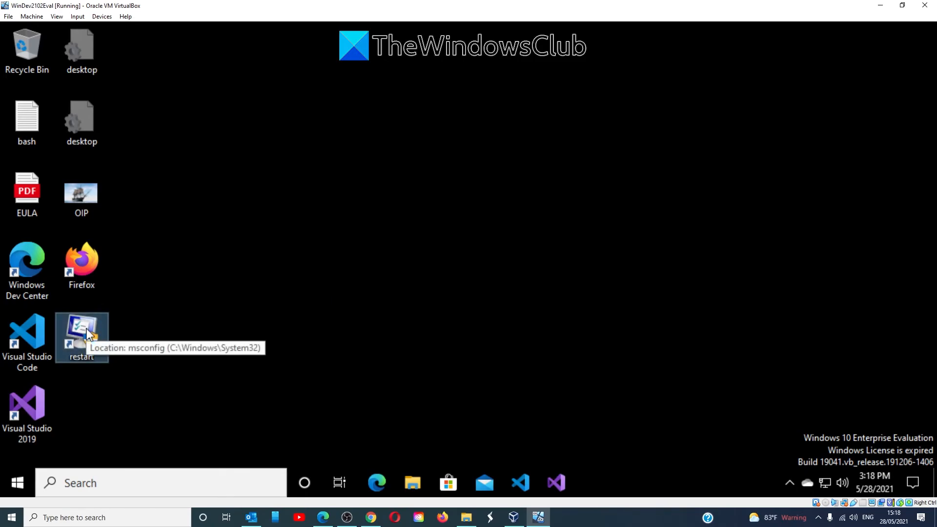
double_click(81, 333)
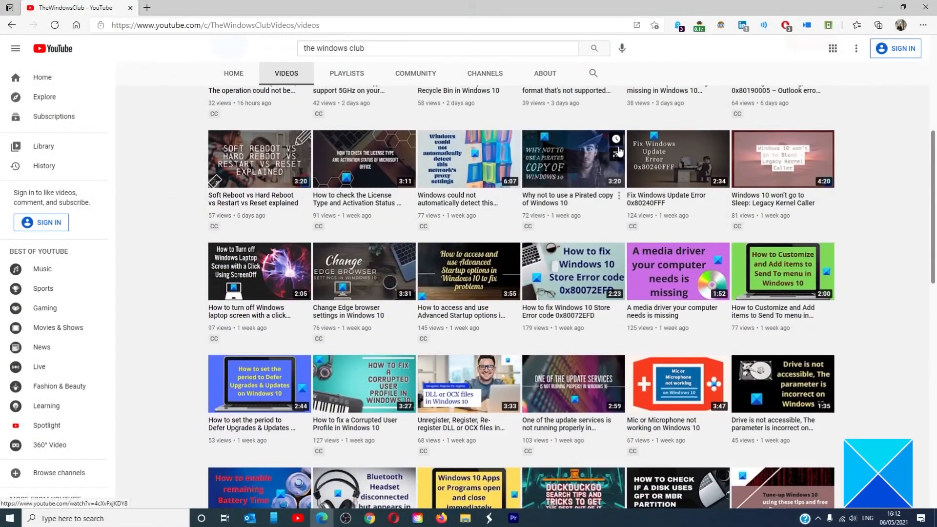
scroll(down, 3)
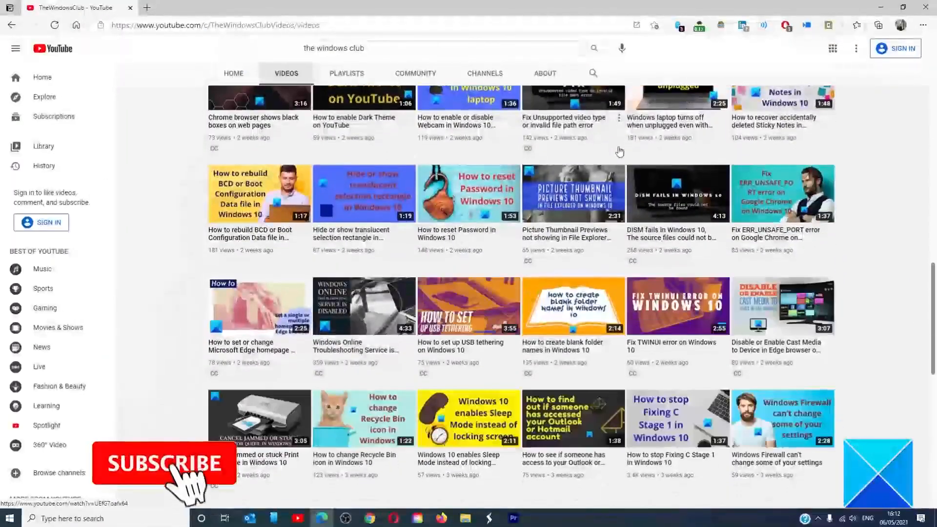